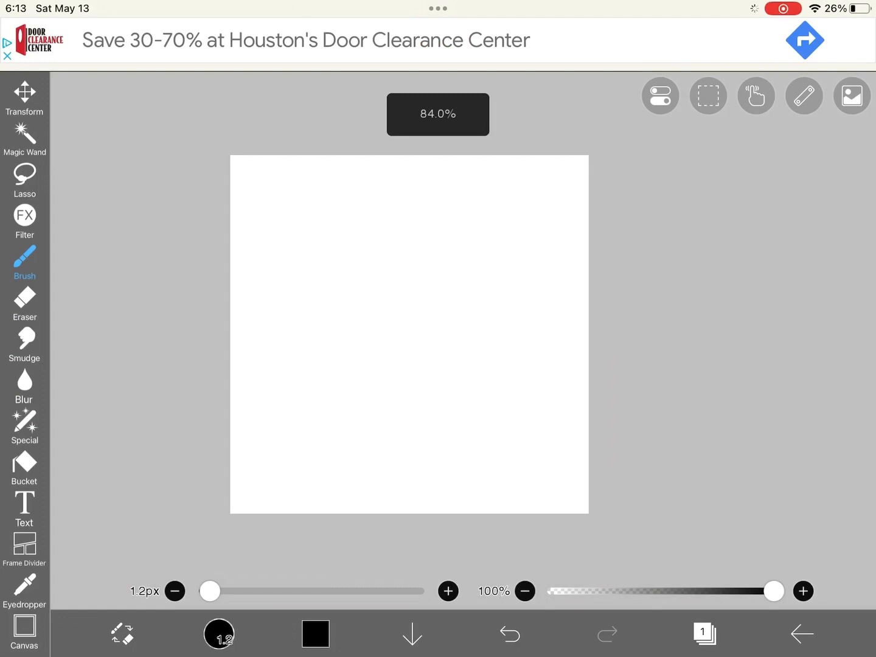
- Draw the cat's head, grinning mouth, fluffy chest and flower lineart, and fill the eye black
left_click(509, 634)
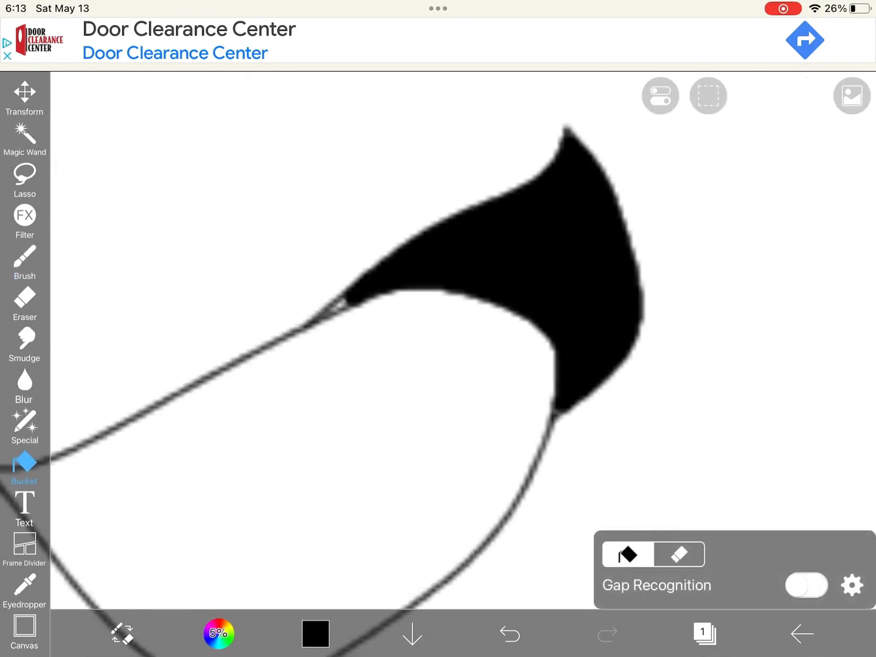
left_click(24, 261)
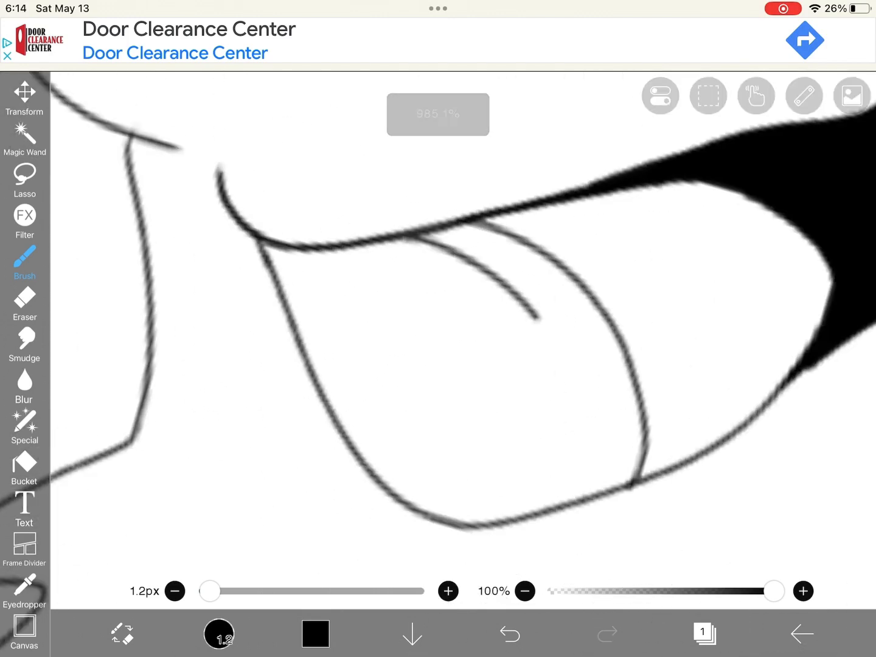
left_click(24, 465)
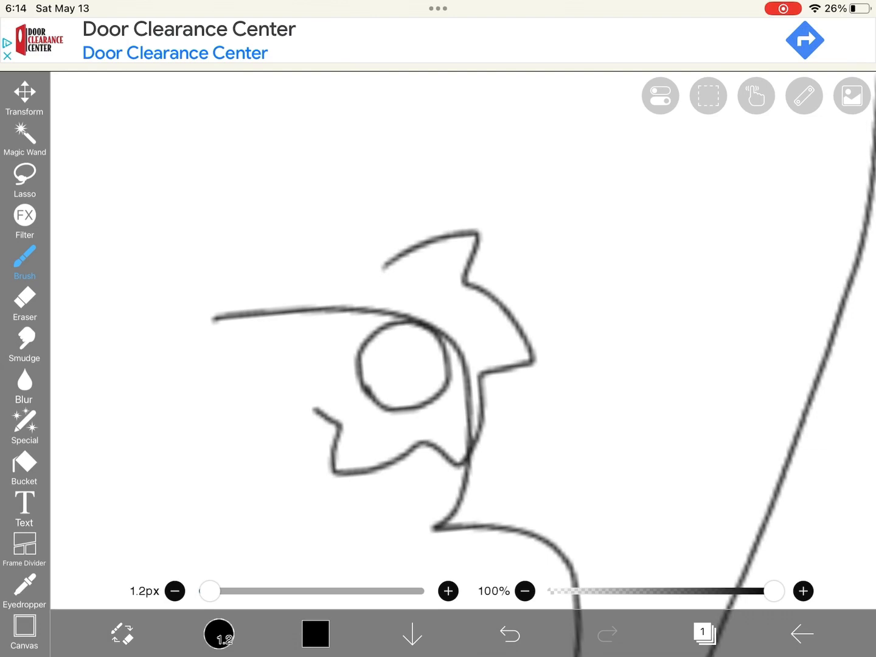
left_click(25, 302)
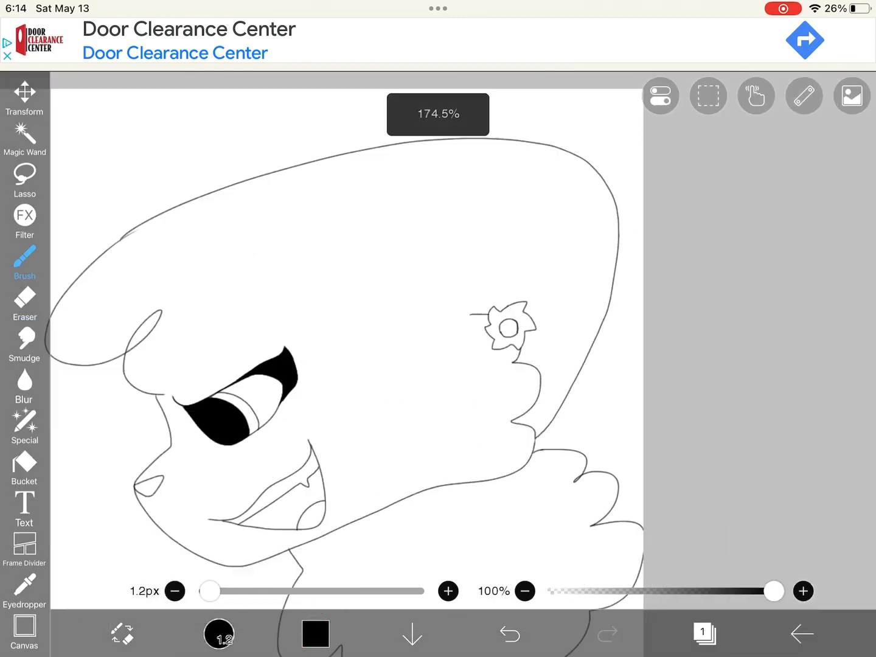
- Enlarge the flower and place the maroon cat reference image at the canvas's left
left_click(24, 95)
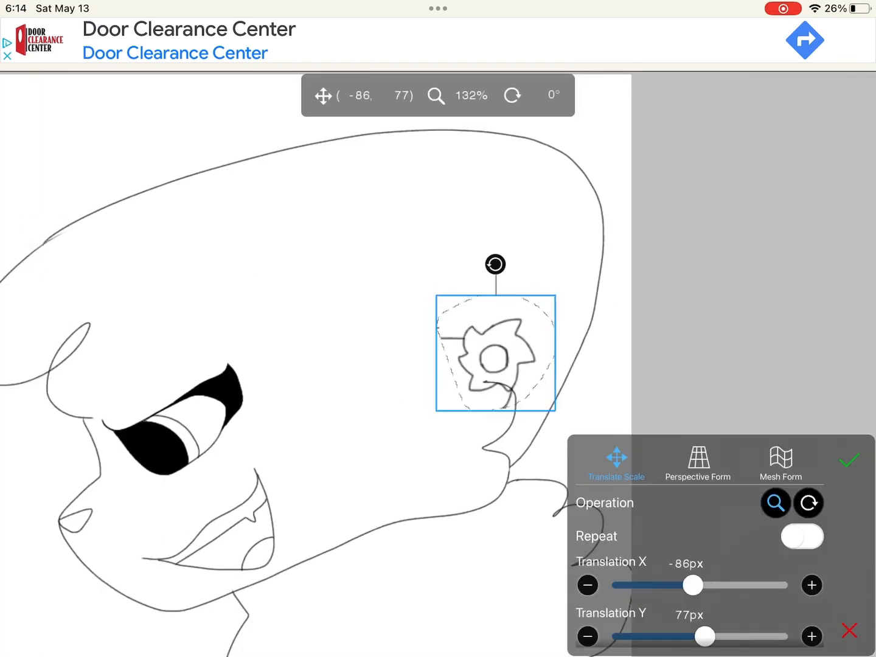
left_click(850, 460)
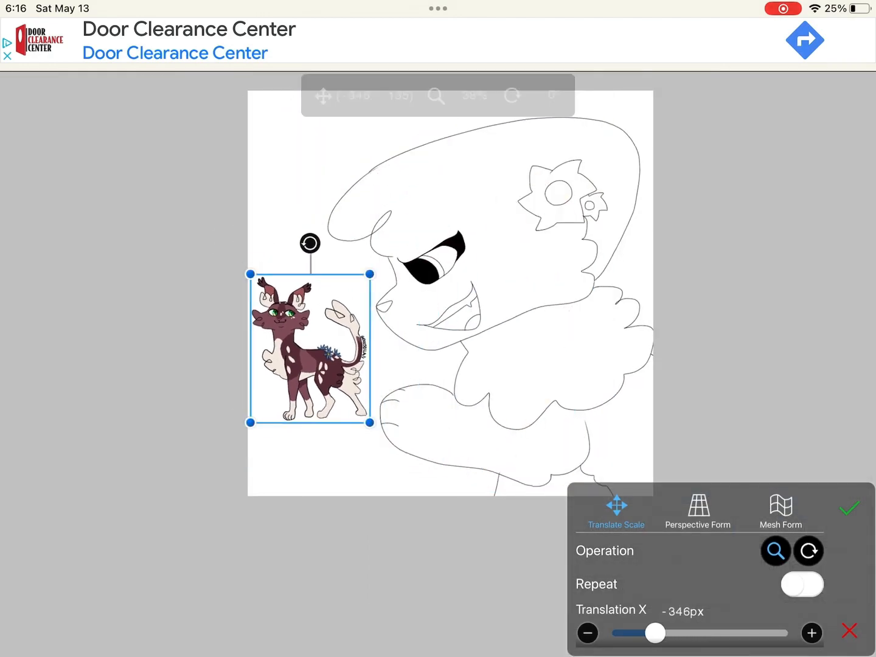
- Fill the mouth interior maroon, the tongue reddish and the iris green using reference colours
left_click(849, 509)
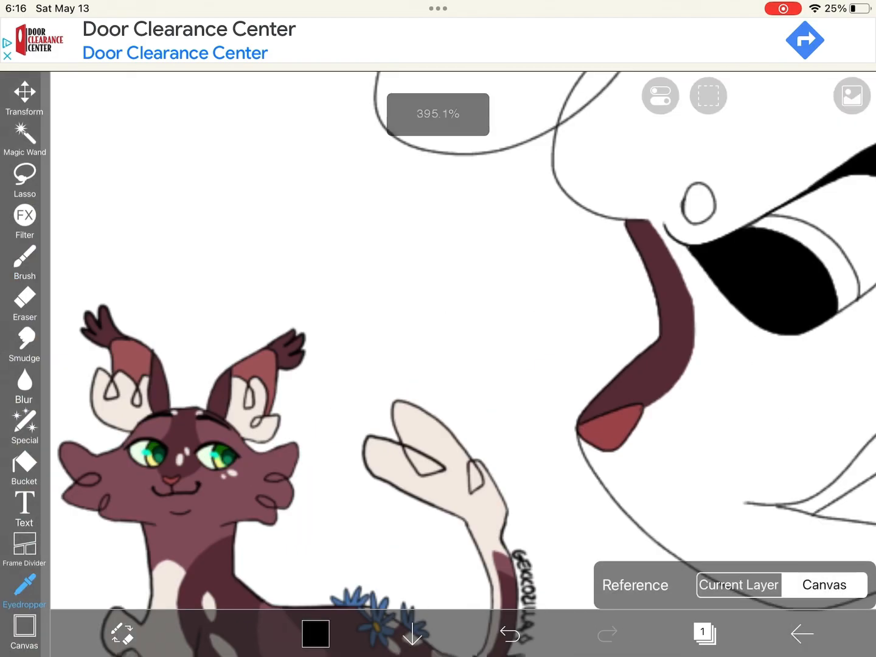
left_click(24, 469)
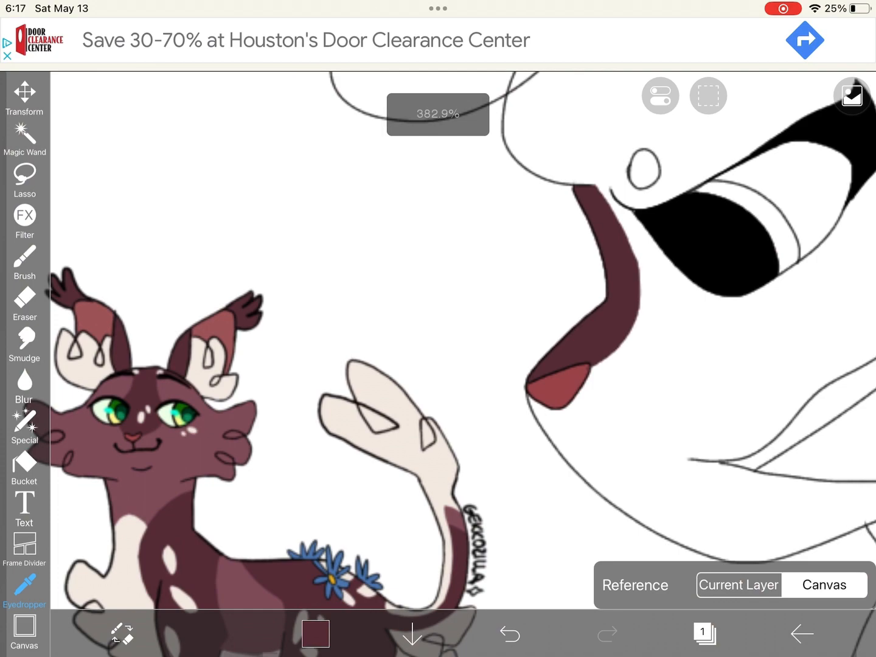
left_click(25, 468)
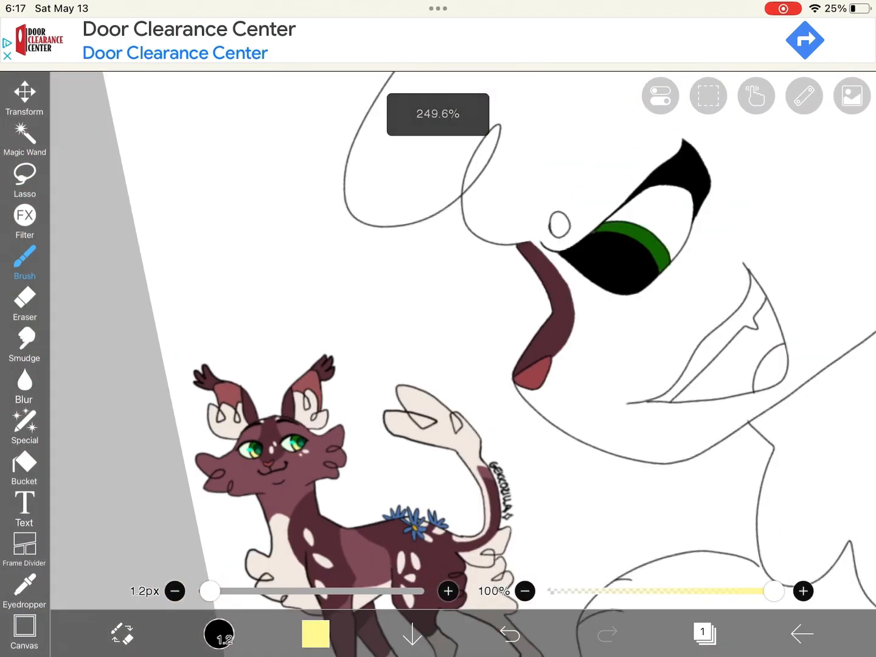
- Fill the eye highlights pale green, the ear maroon and red, and the lower body dark maroon
left_click(24, 467)
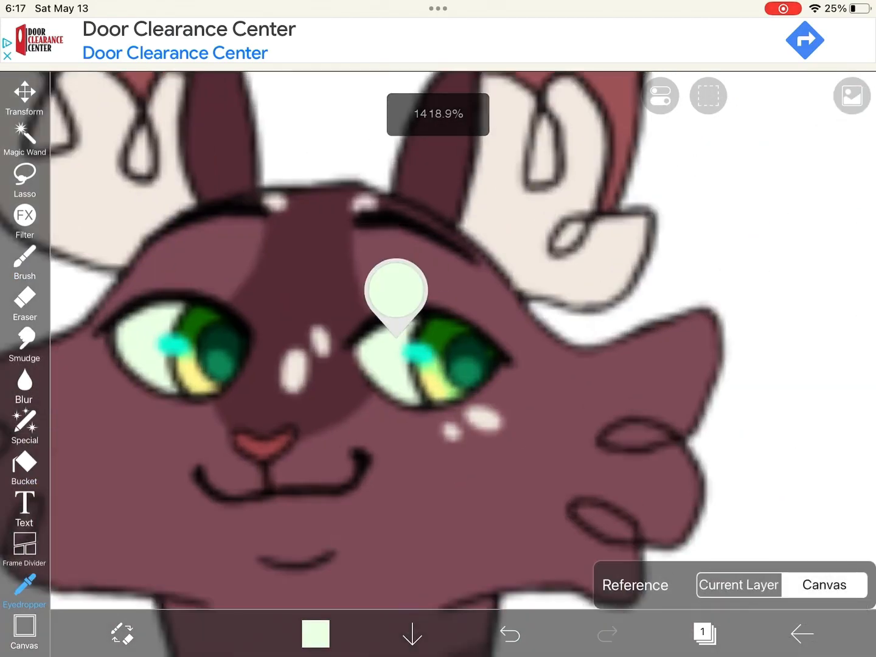
left_click(24, 469)
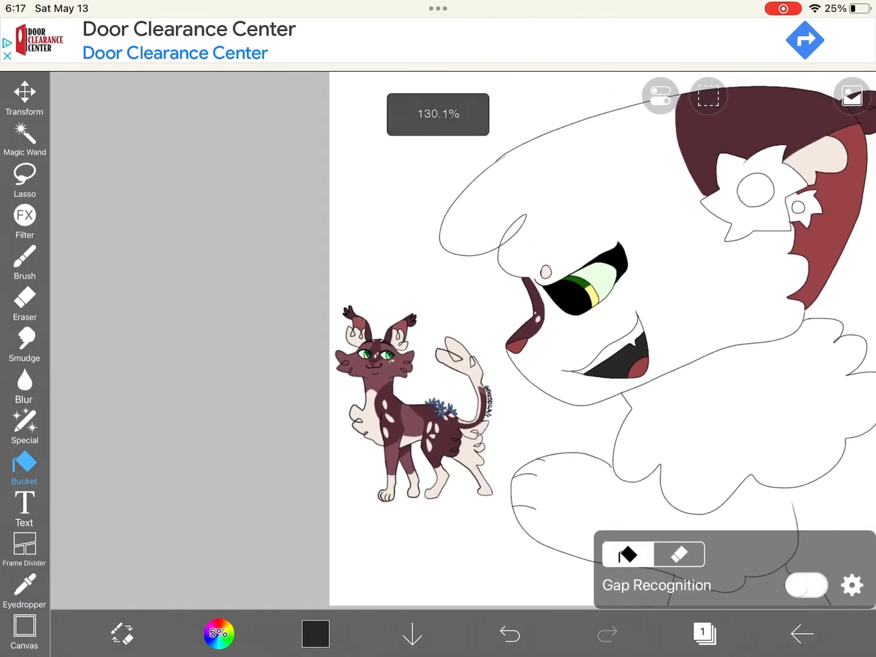
left_click(24, 262)
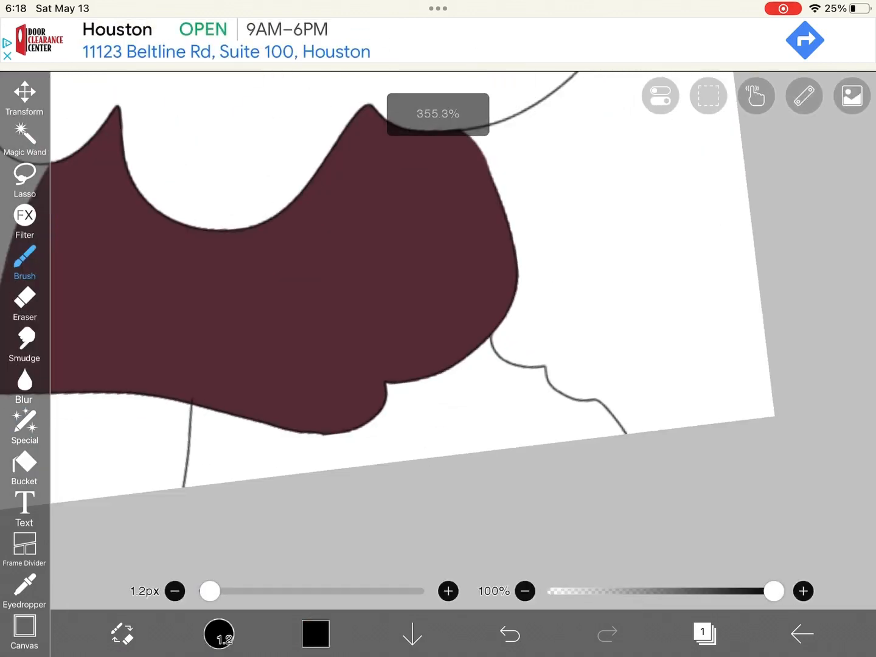
- Fill the fluffy chest cream, the body beneath dark maroon and the mouth interior darker
left_click(25, 468)
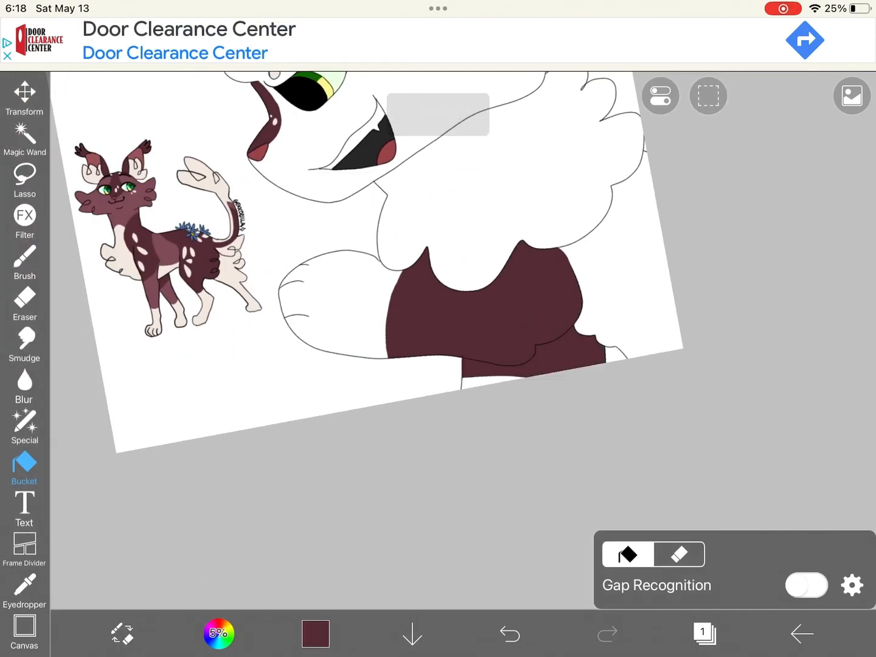
left_click(24, 304)
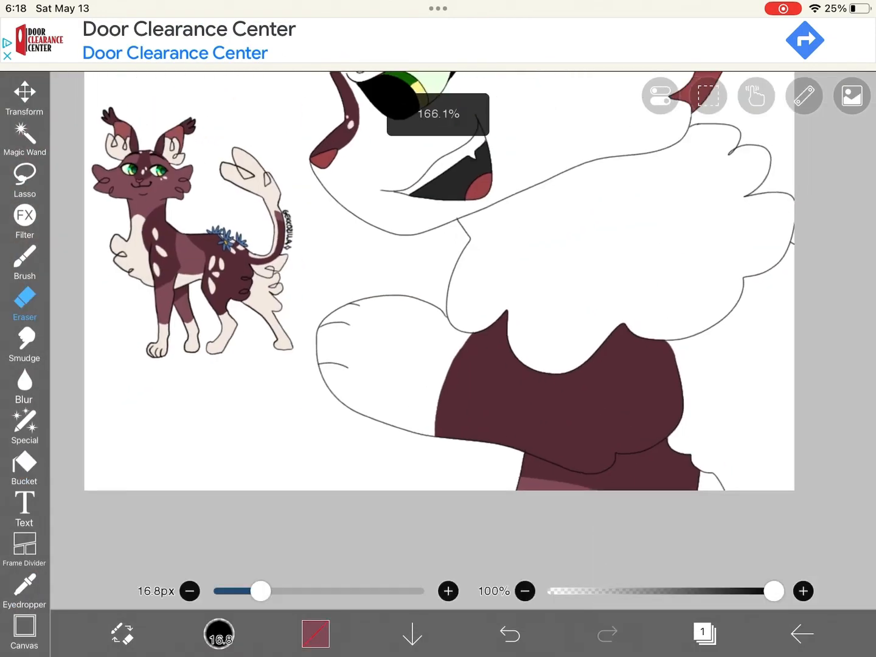
left_click(24, 465)
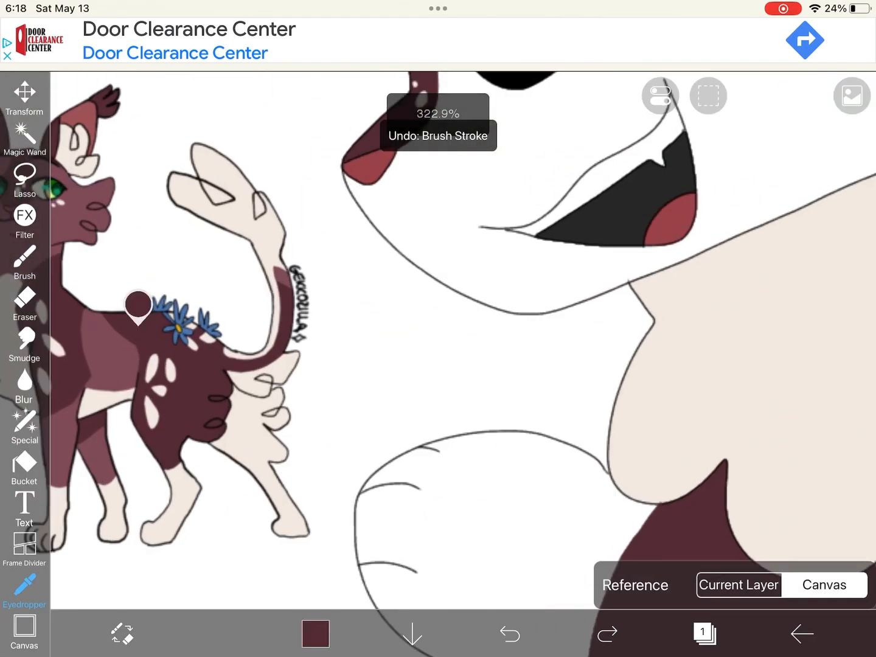
left_click(316, 633)
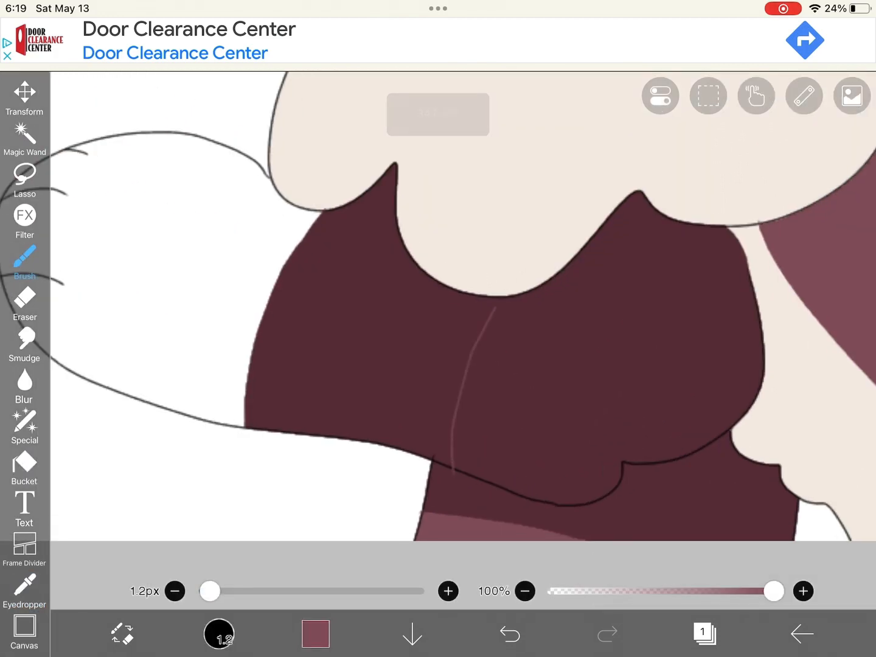
- Fill the head maroon with a darker ear and the flower blue with a yellow centre
left_click(25, 468)
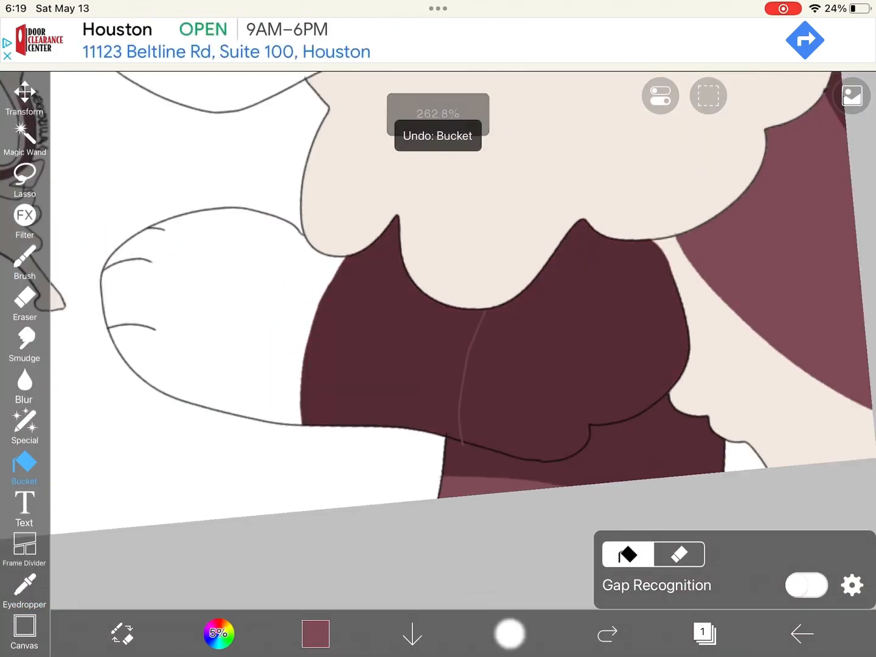
left_click(24, 261)
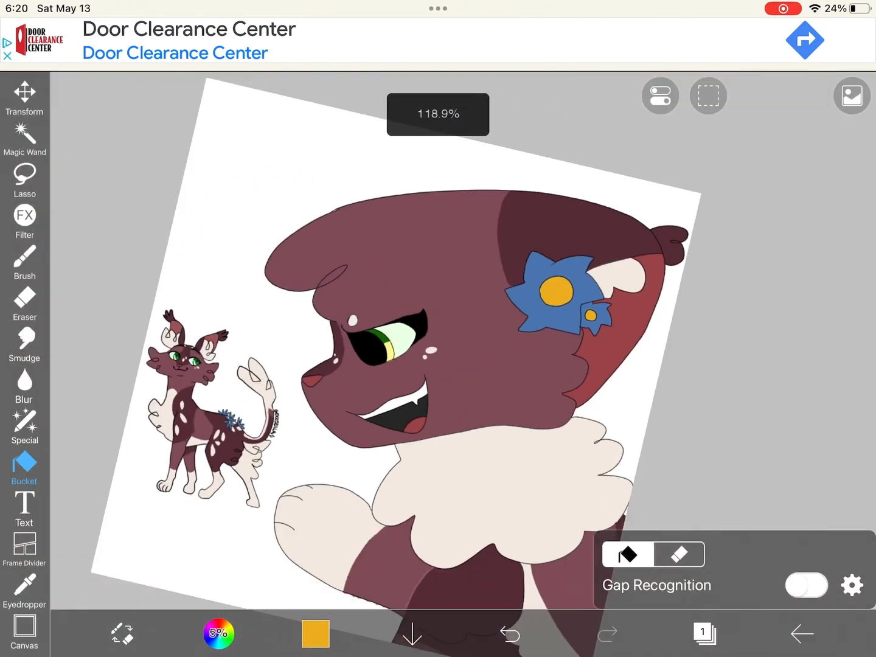
- Paint yellow-green eye details and fill the small patch below the chest blue
left_click(24, 262)
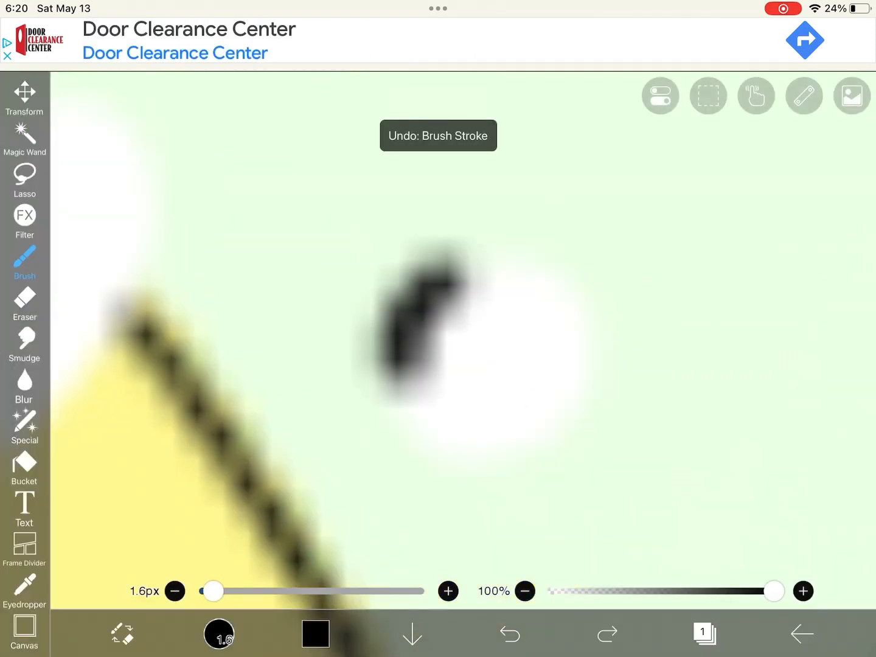
left_click(508, 634)
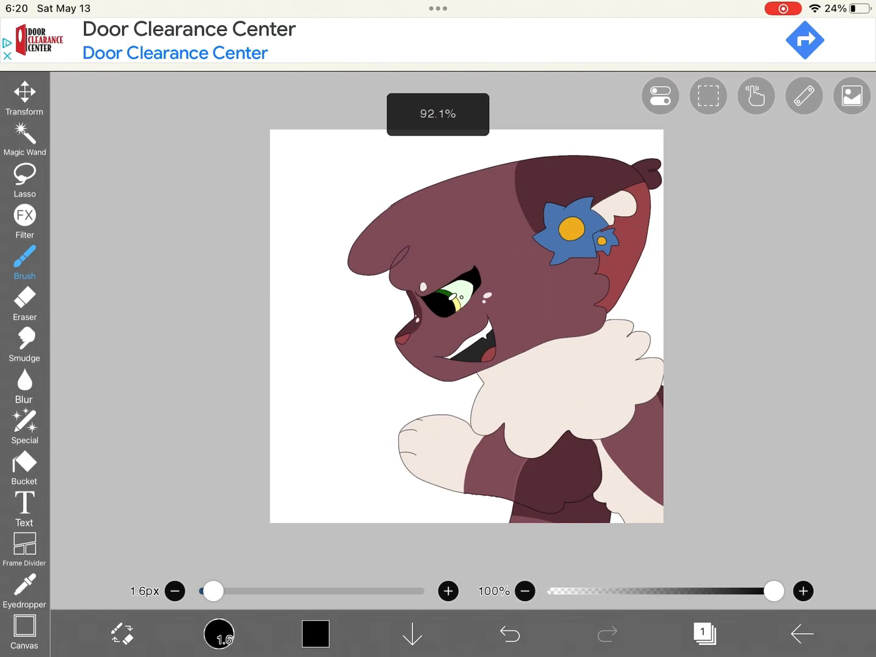
left_click(25, 465)
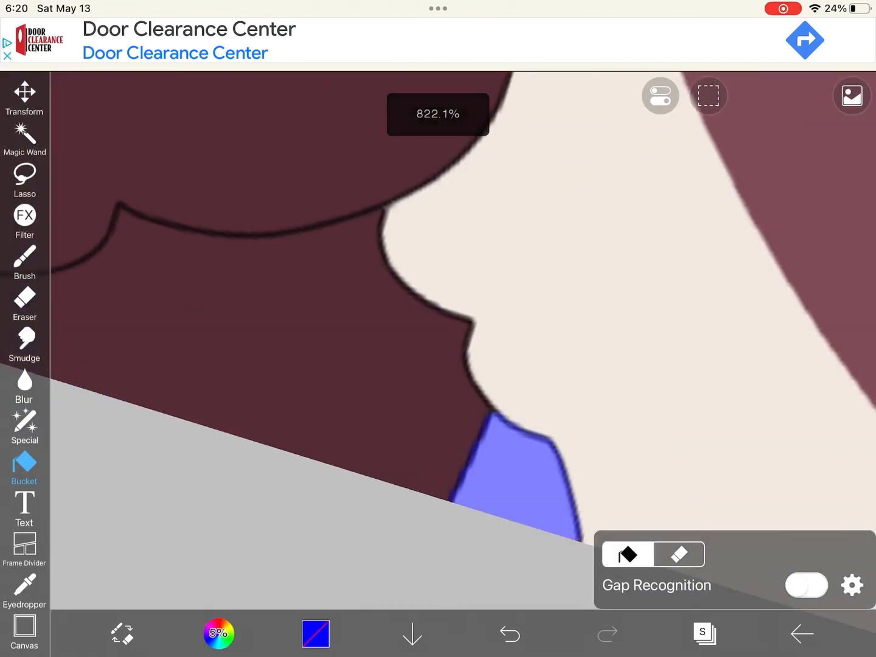
- Paint a blue-to-white gradient background and pick a pale lavender in the colour panel
left_click(25, 265)
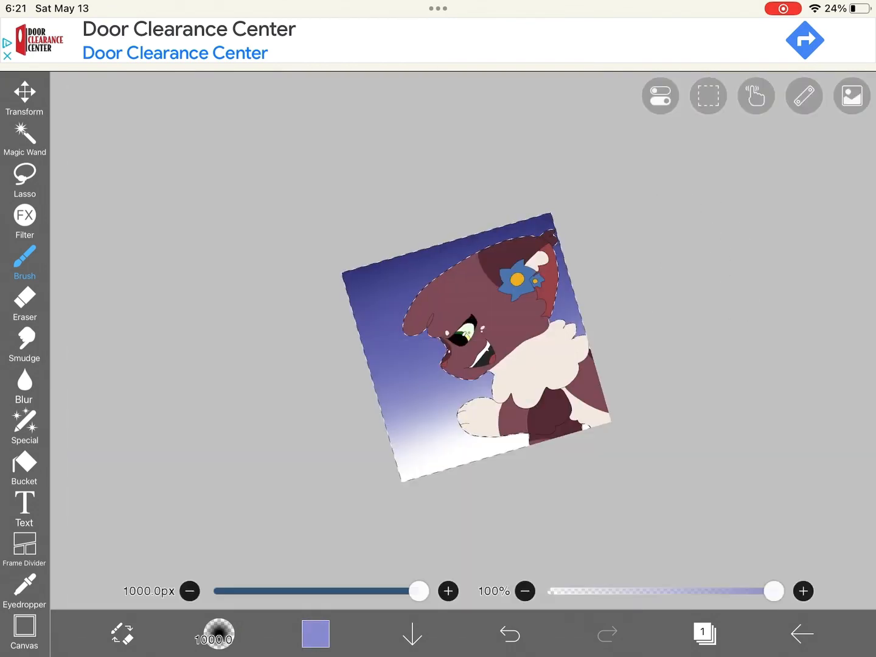
left_click(315, 634)
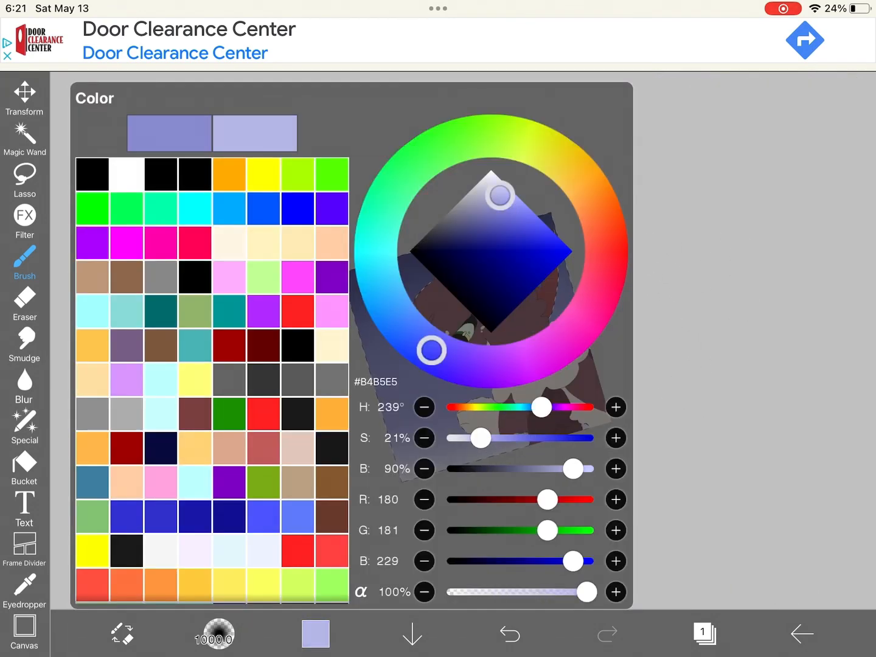